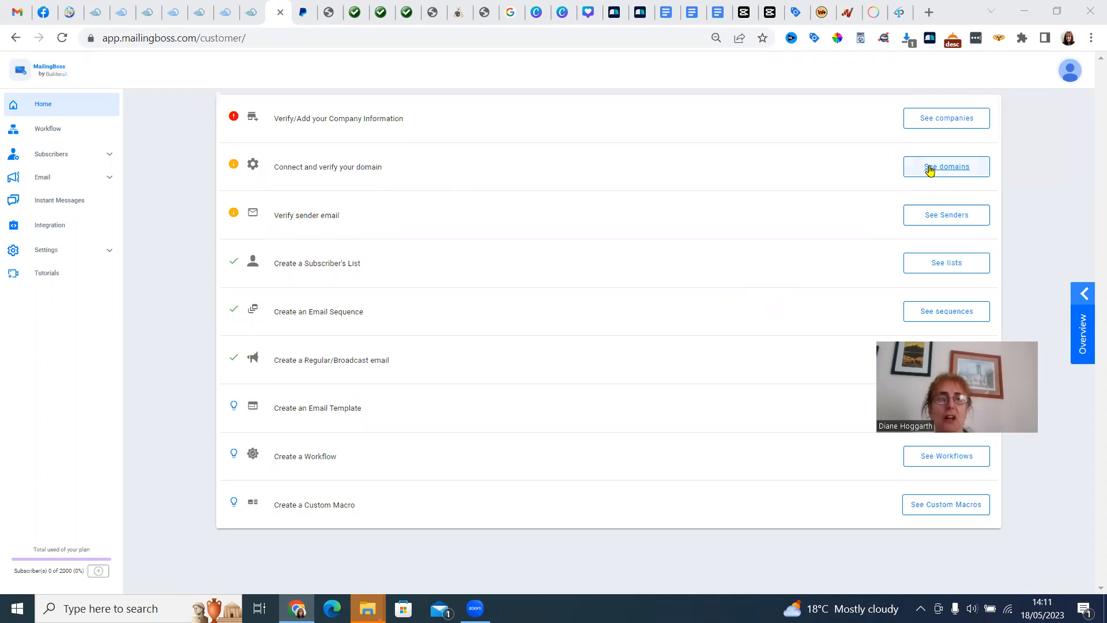
Enable SSL for the trafficmagix.com sending domain from the domain list's actions.
click(946, 166)
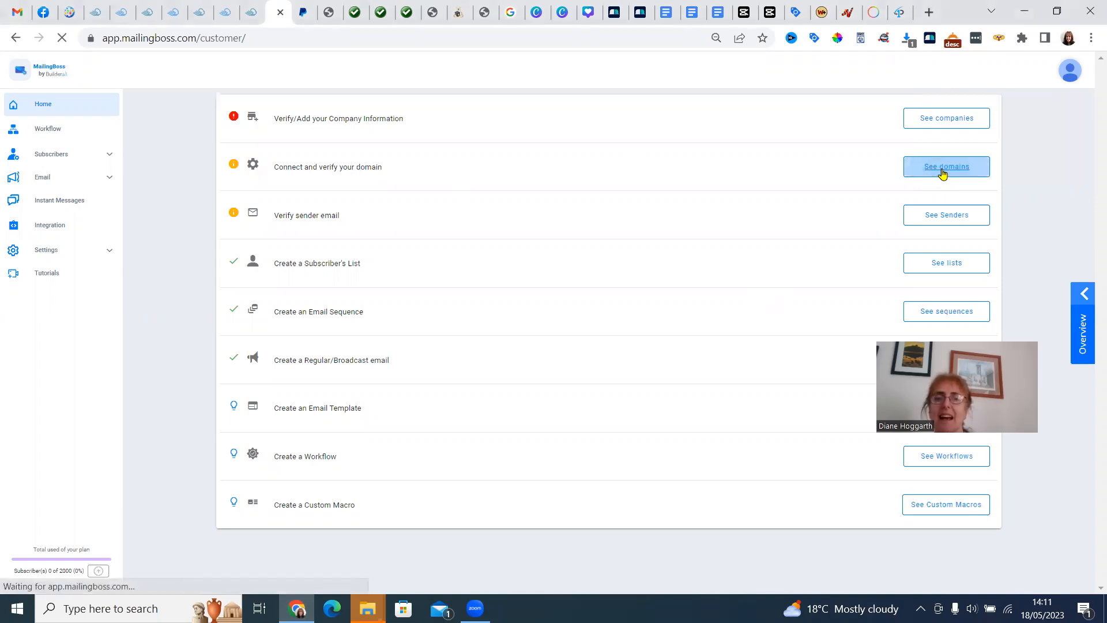
click(945, 166)
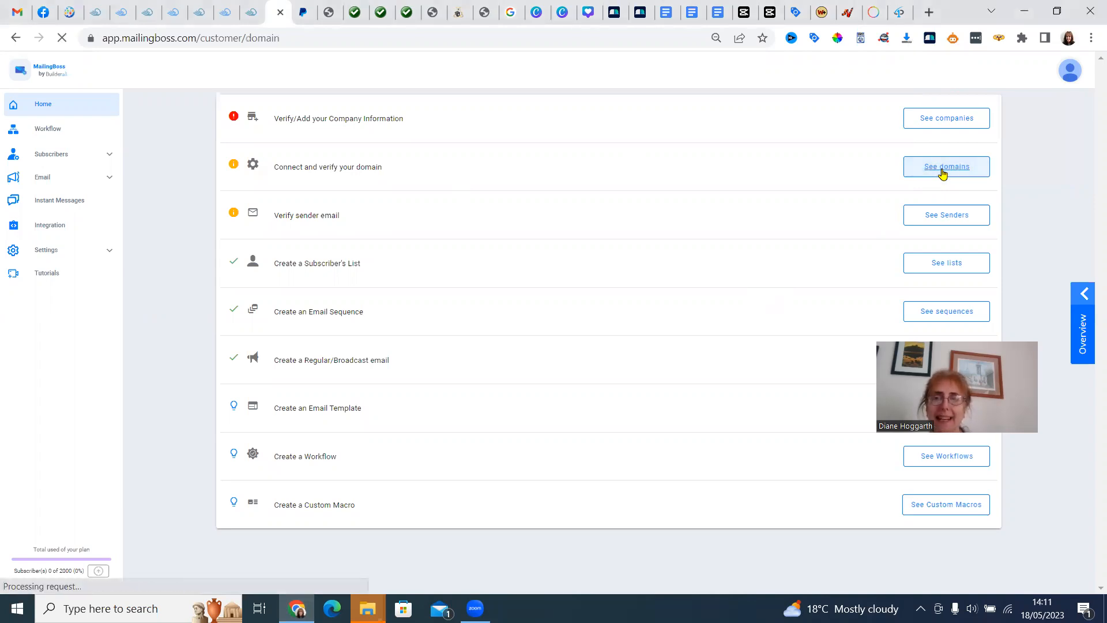
click(945, 166)
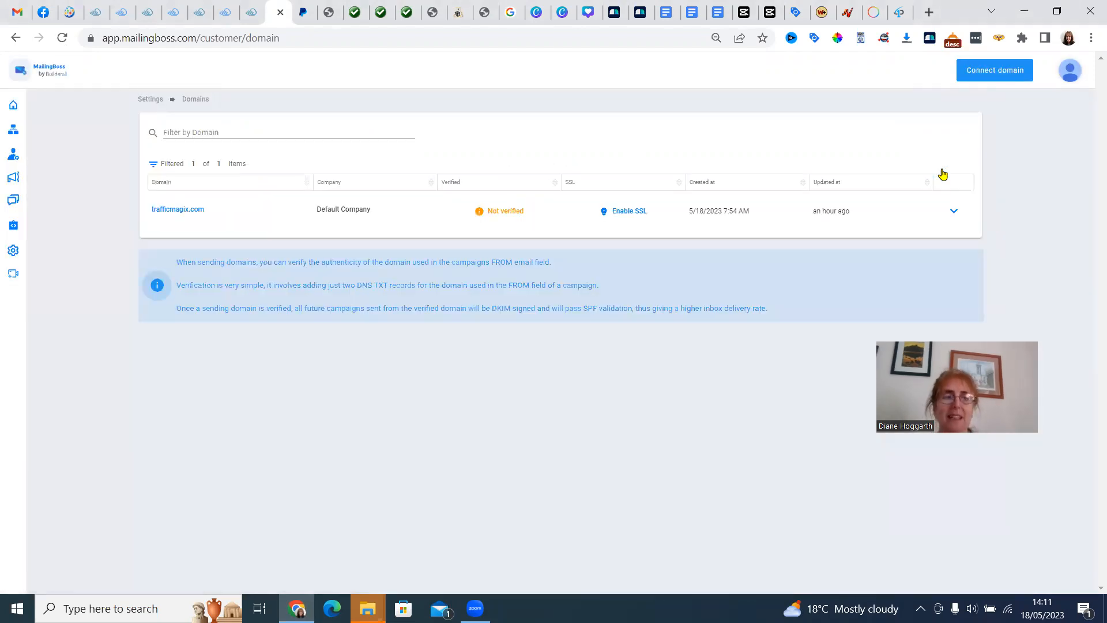
mouse_move(448, 245)
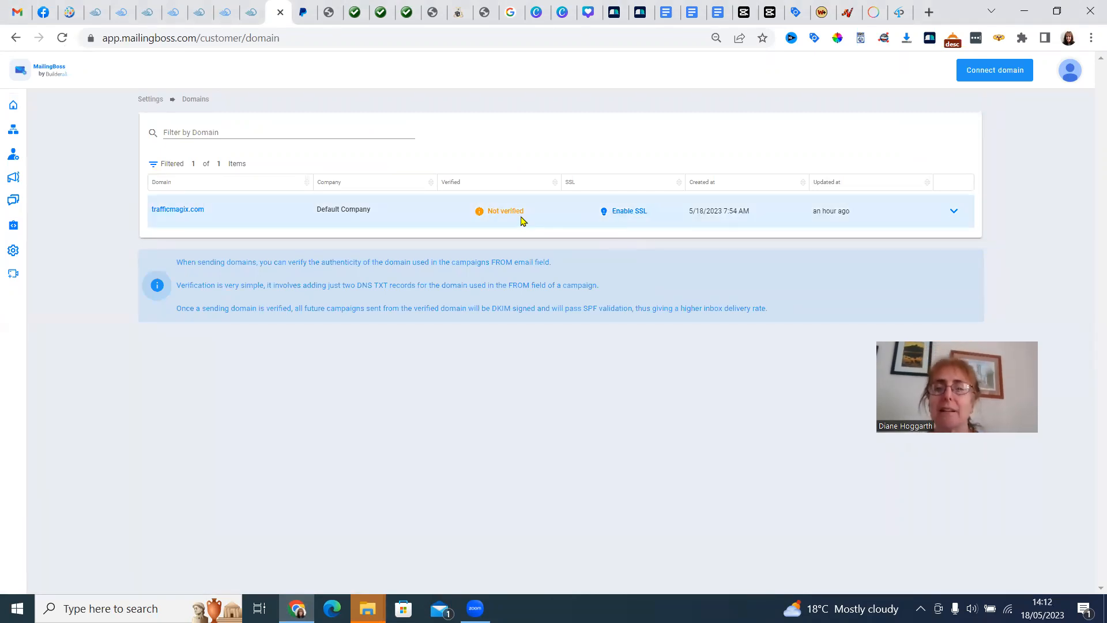
mouse_move(954, 212)
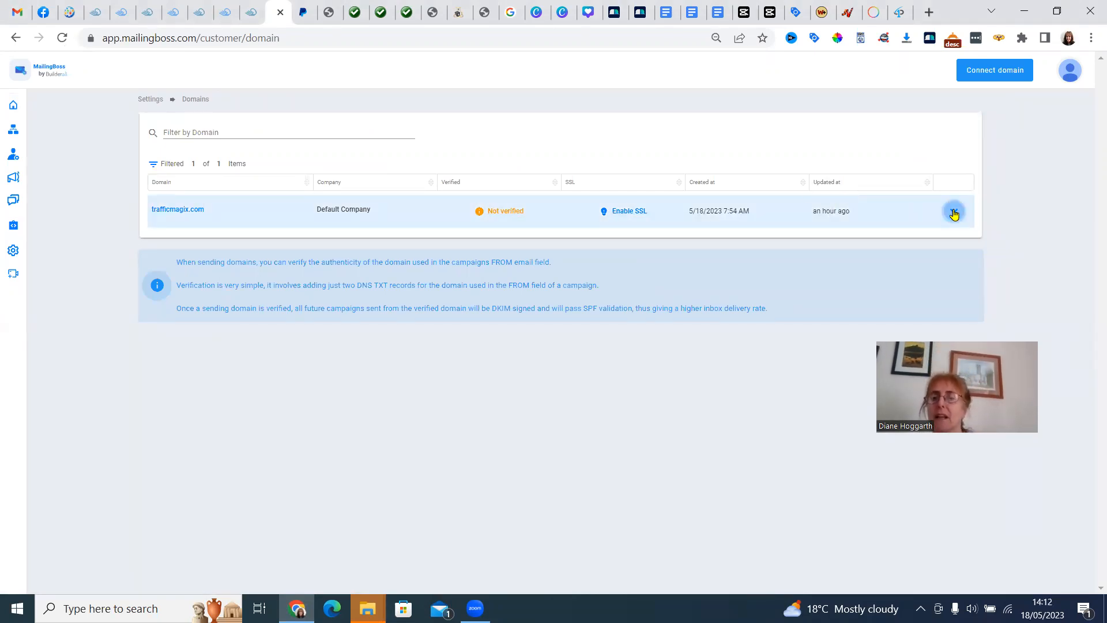
click(954, 213)
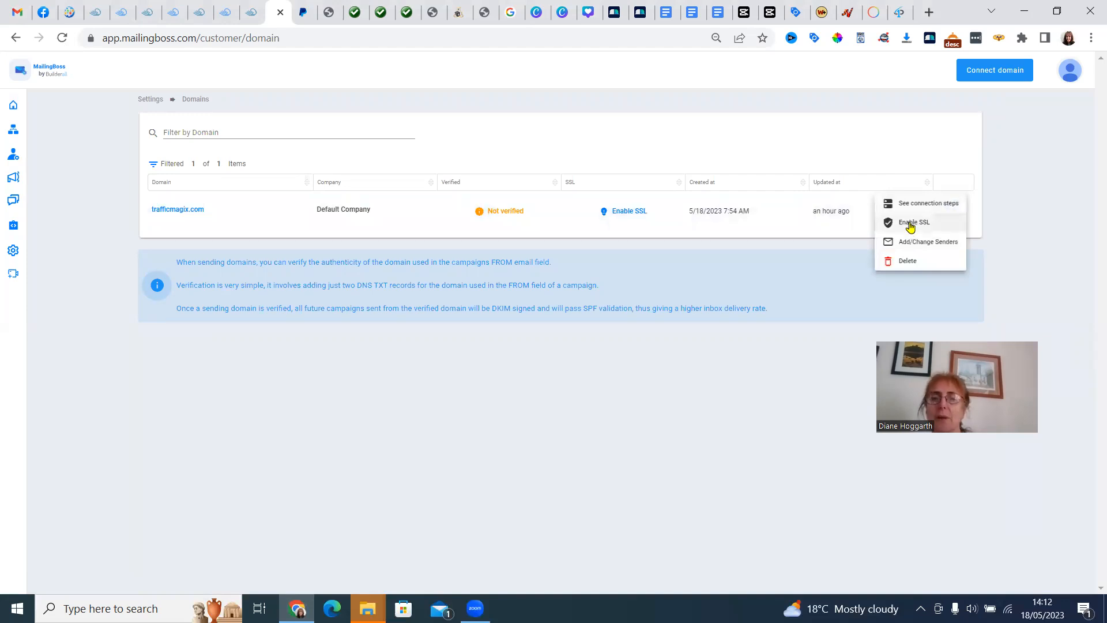
click(913, 222)
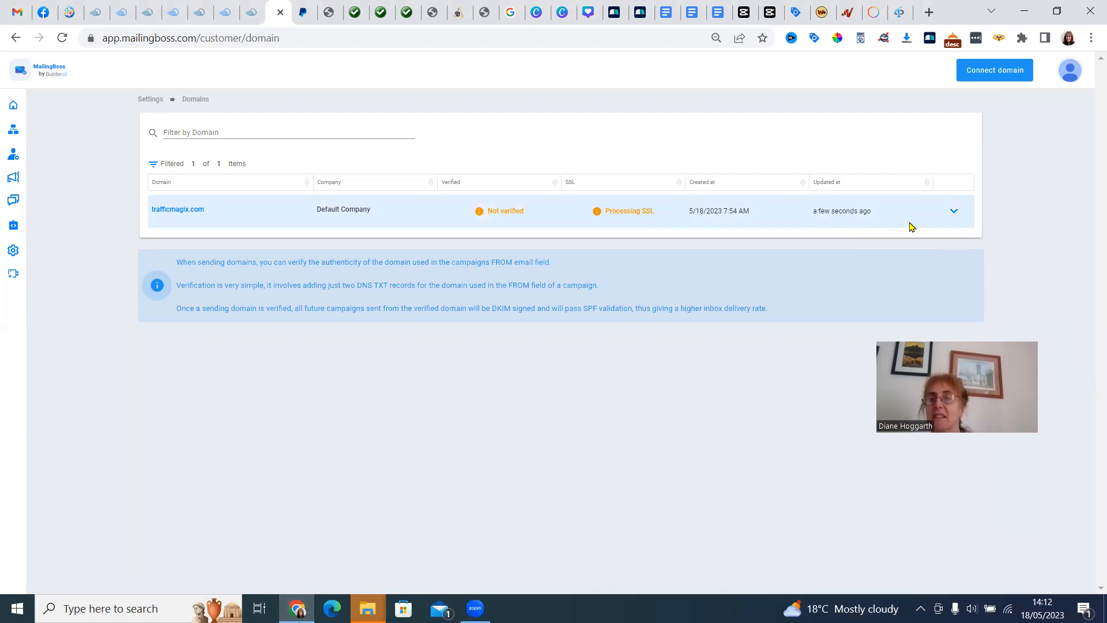
mouse_move(1008, 182)
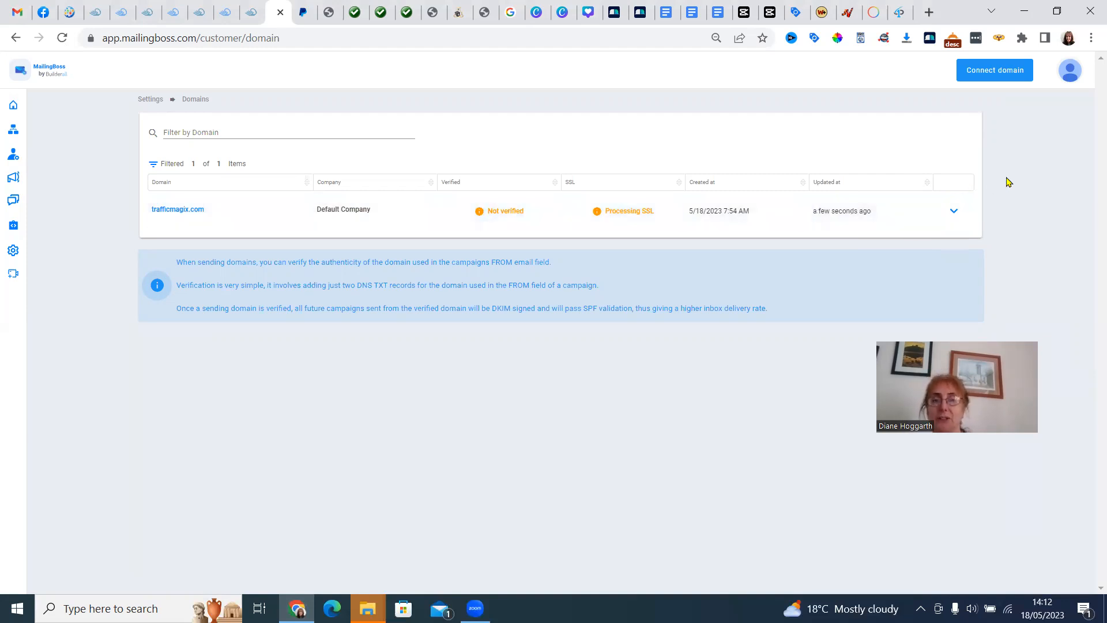
mouse_move(79, 64)
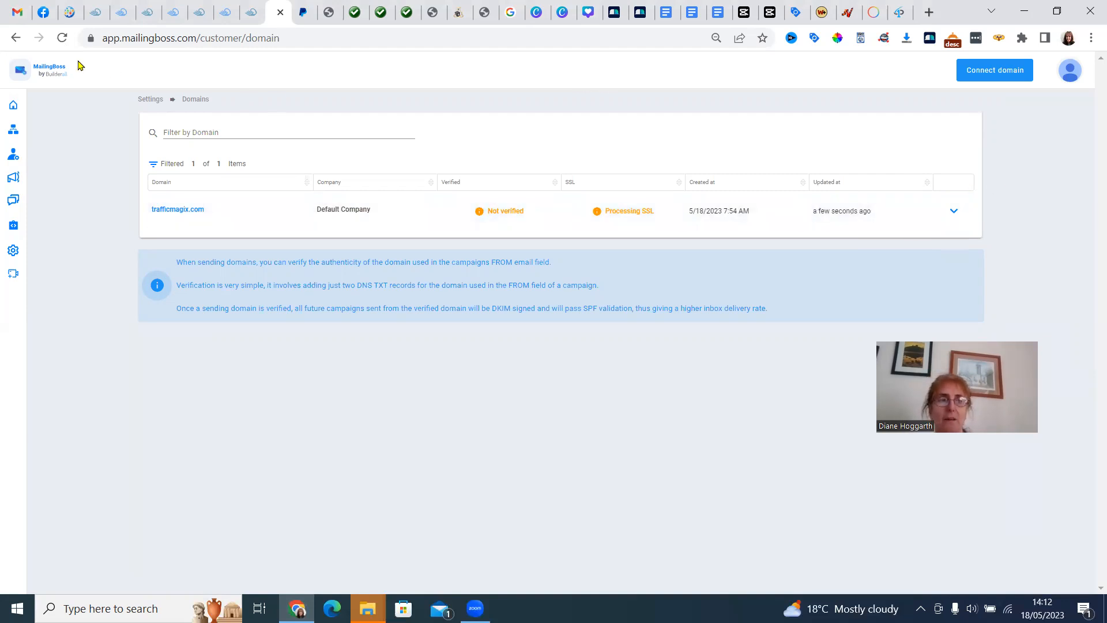
Return to the setup checklist and show the sender emails list for the account.
click(15, 38)
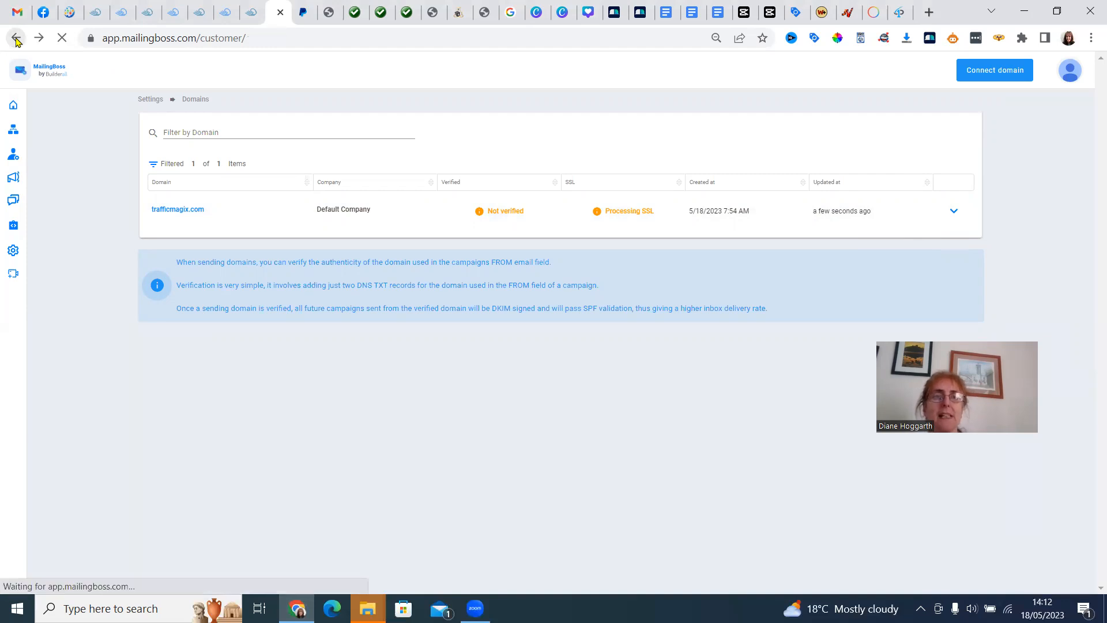
click(15, 38)
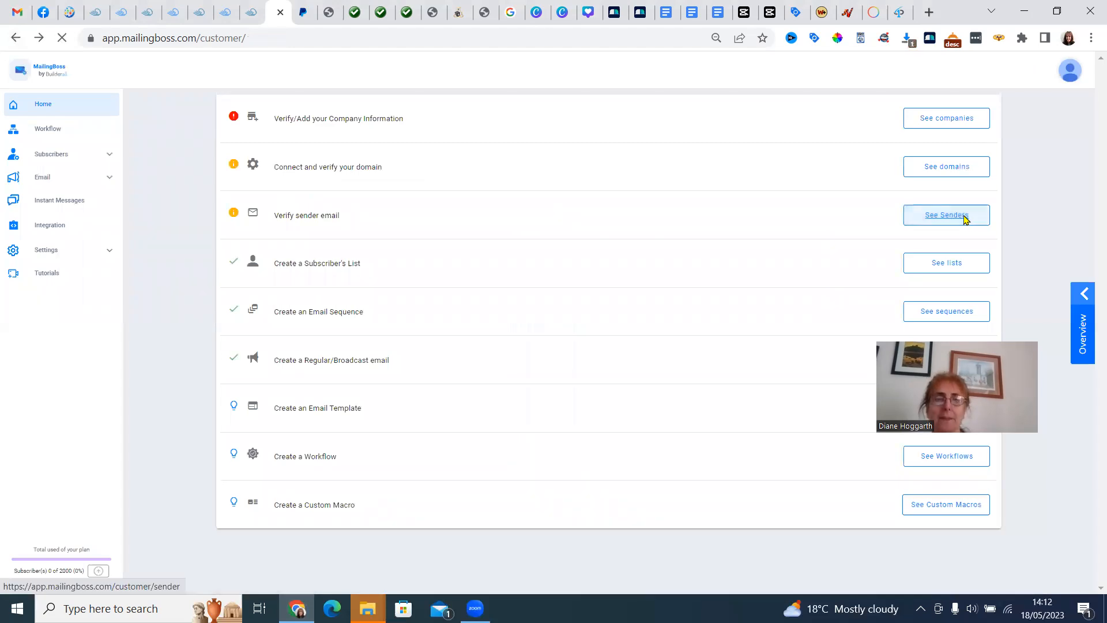
click(945, 214)
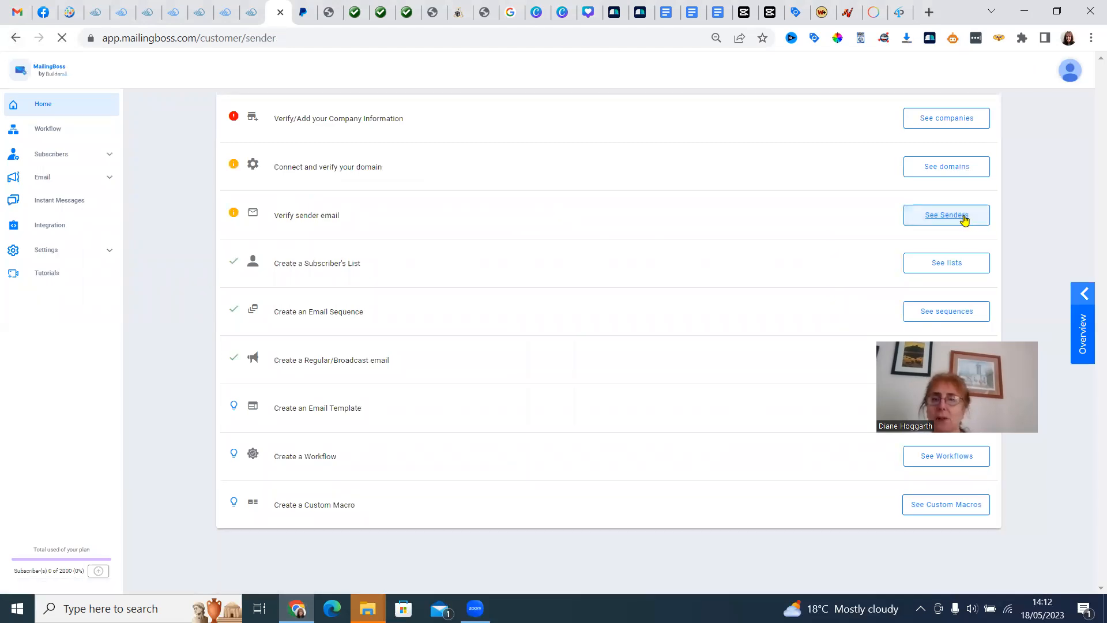
click(945, 215)
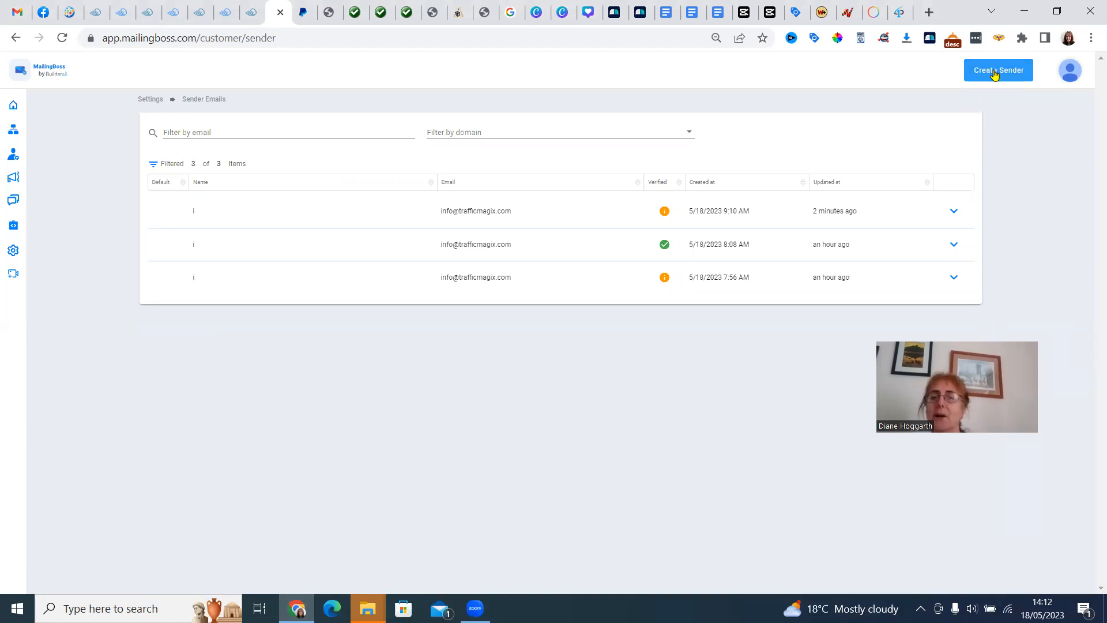
mouse_move(997, 70)
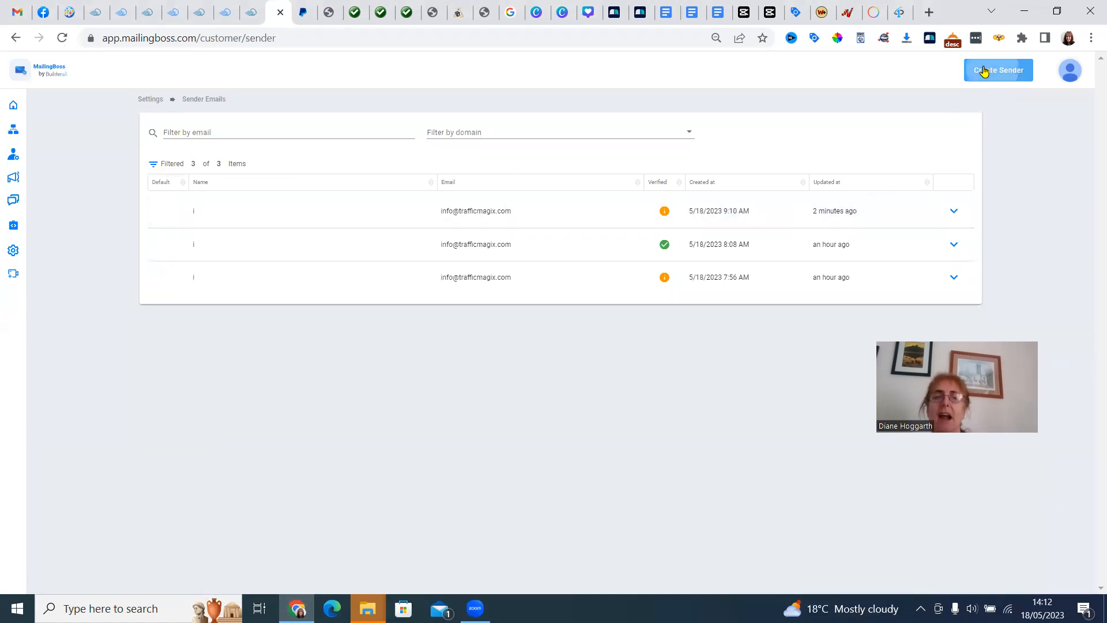
click(997, 70)
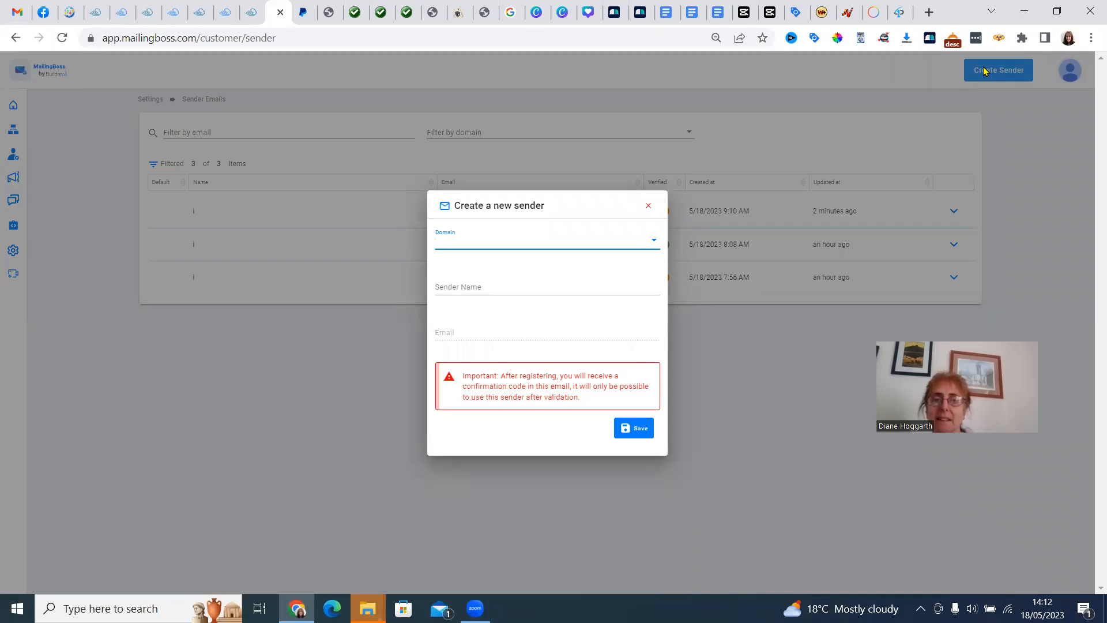
click(543, 242)
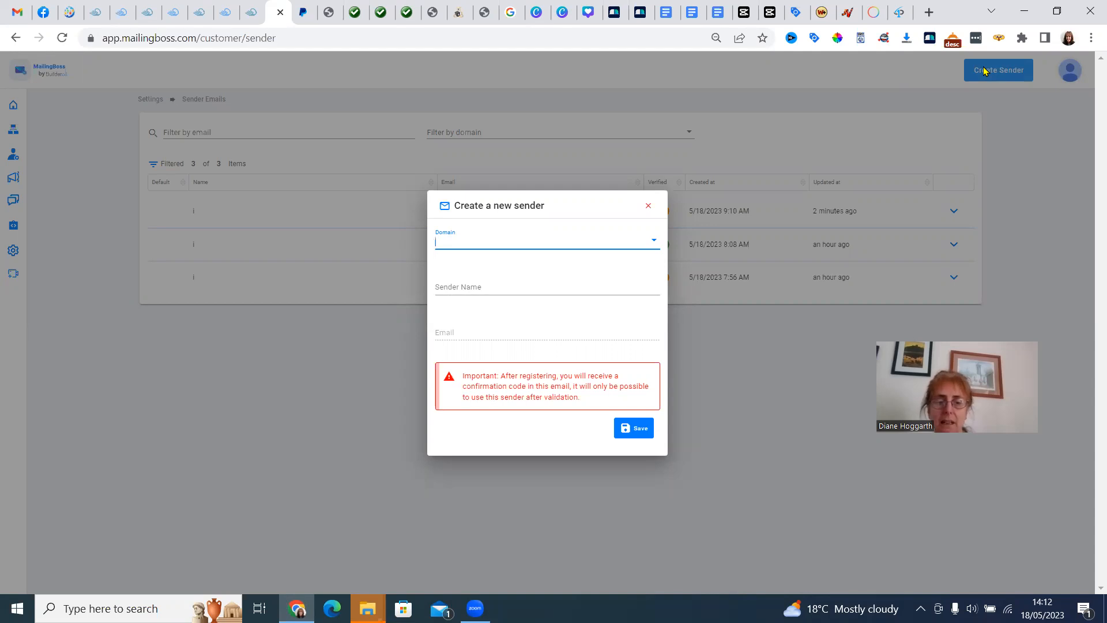
text(traf)
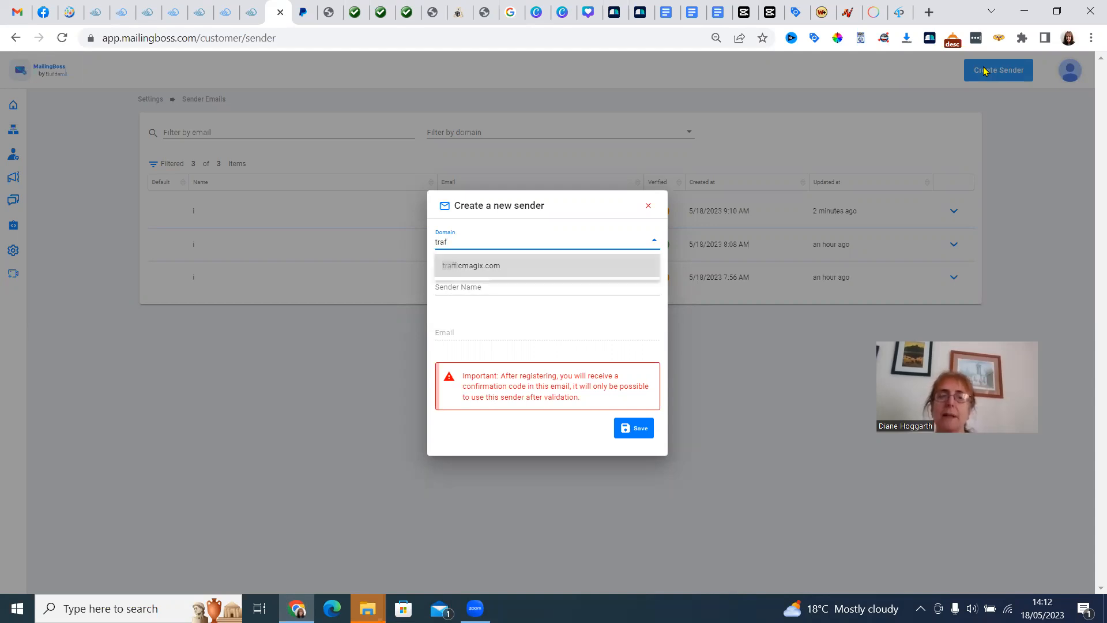
mouse_move(569, 272)
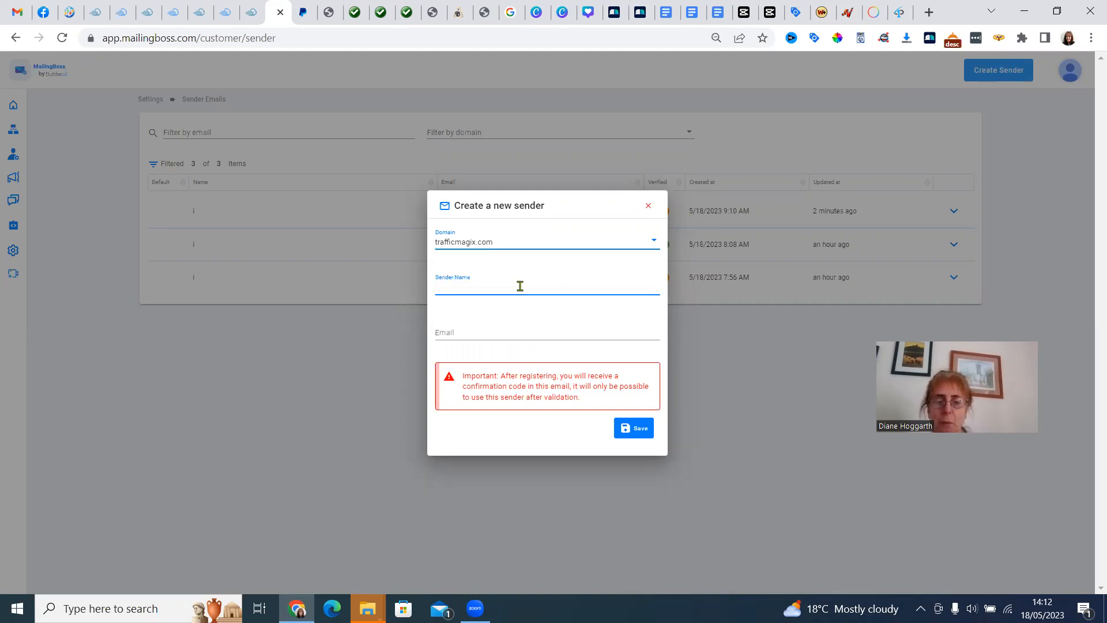
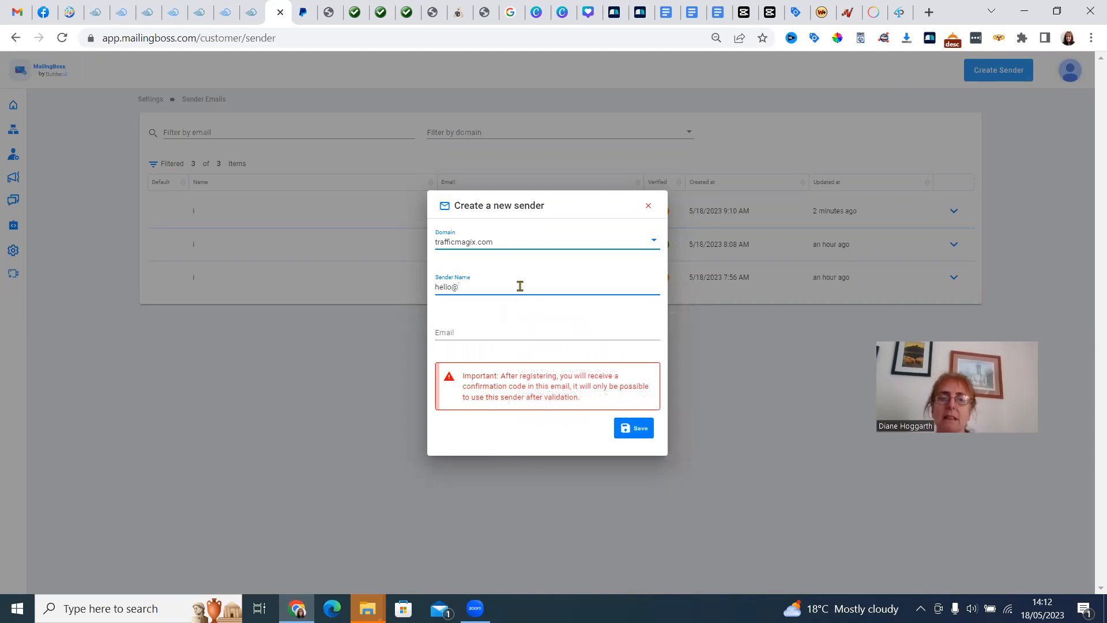
click(547, 332)
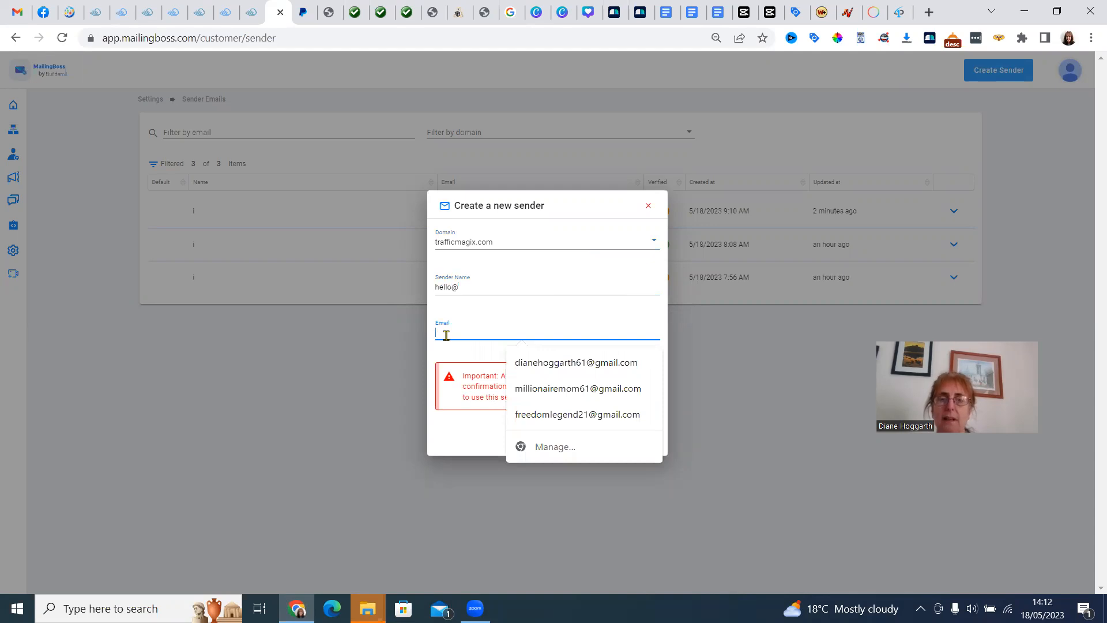
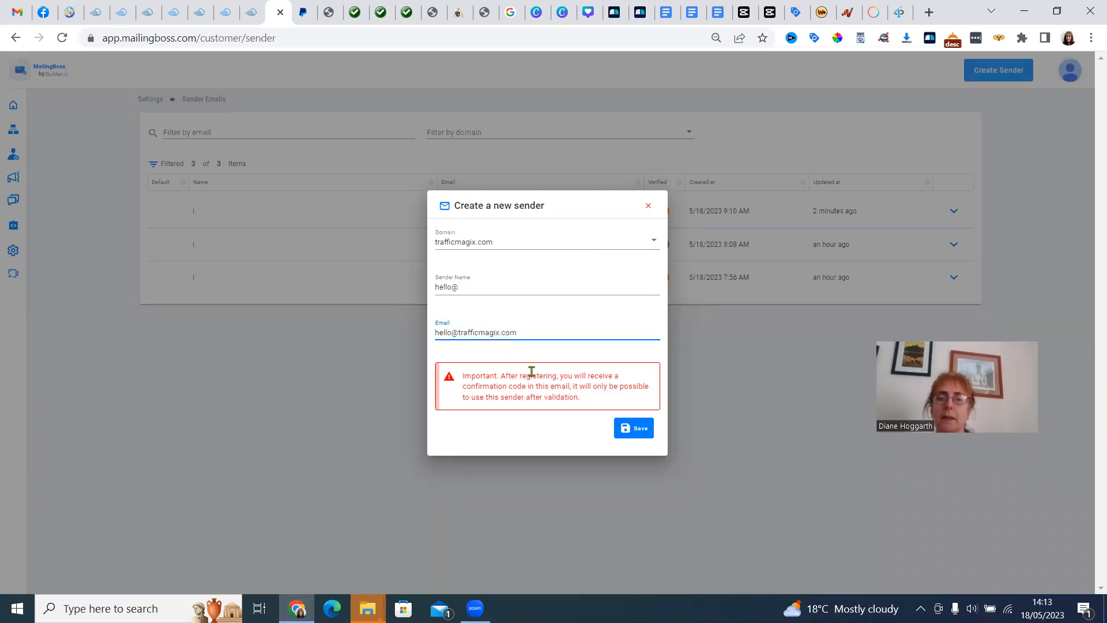
mouse_move(632, 428)
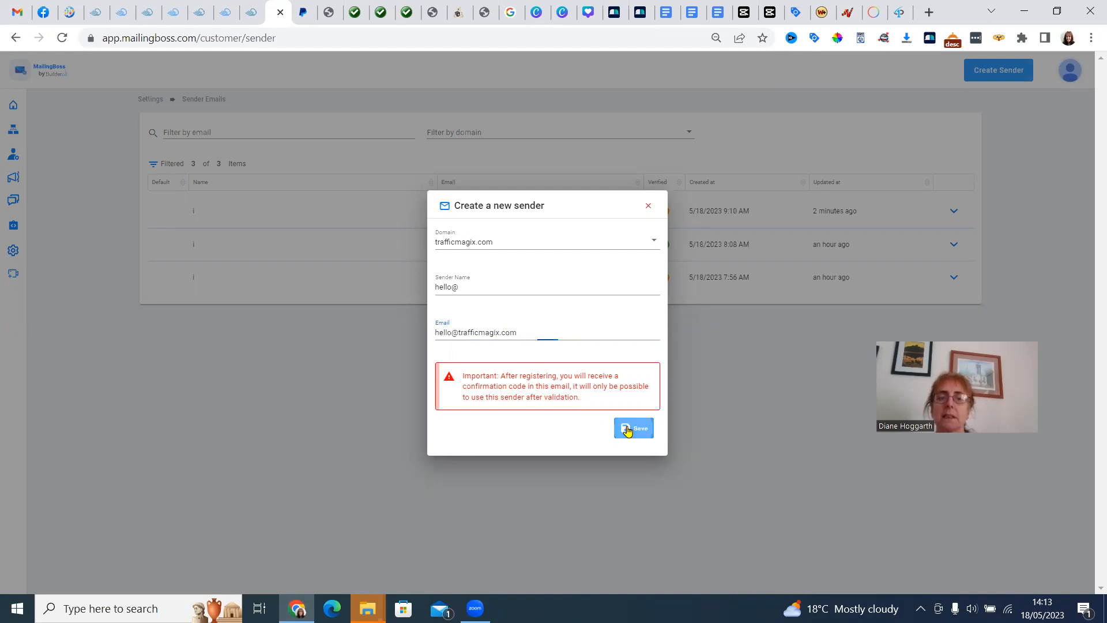
click(633, 428)
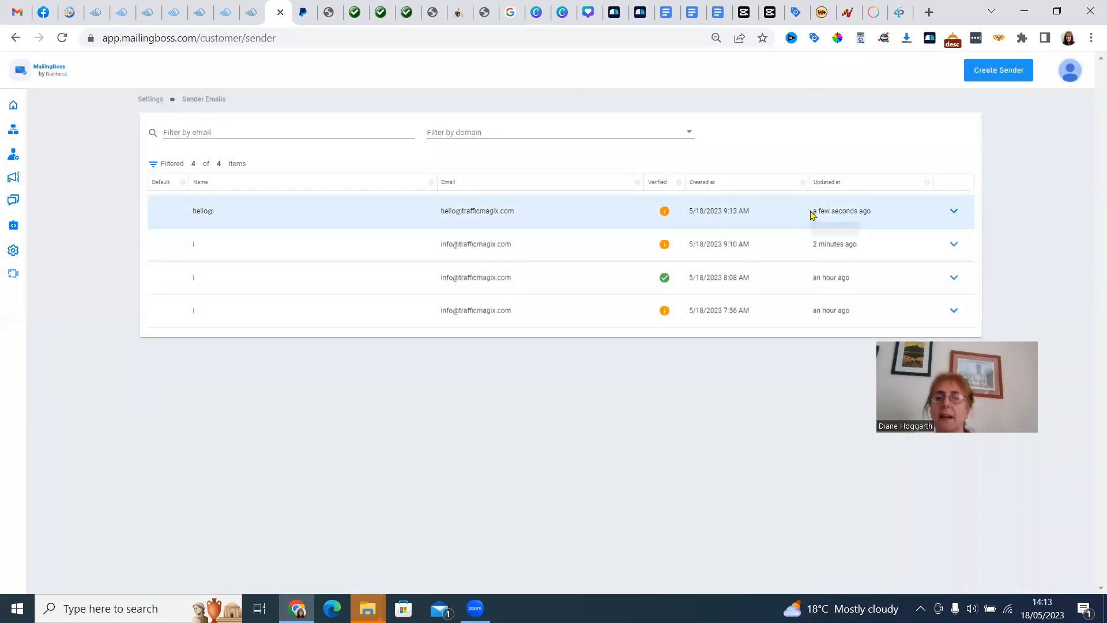
mouse_move(954, 207)
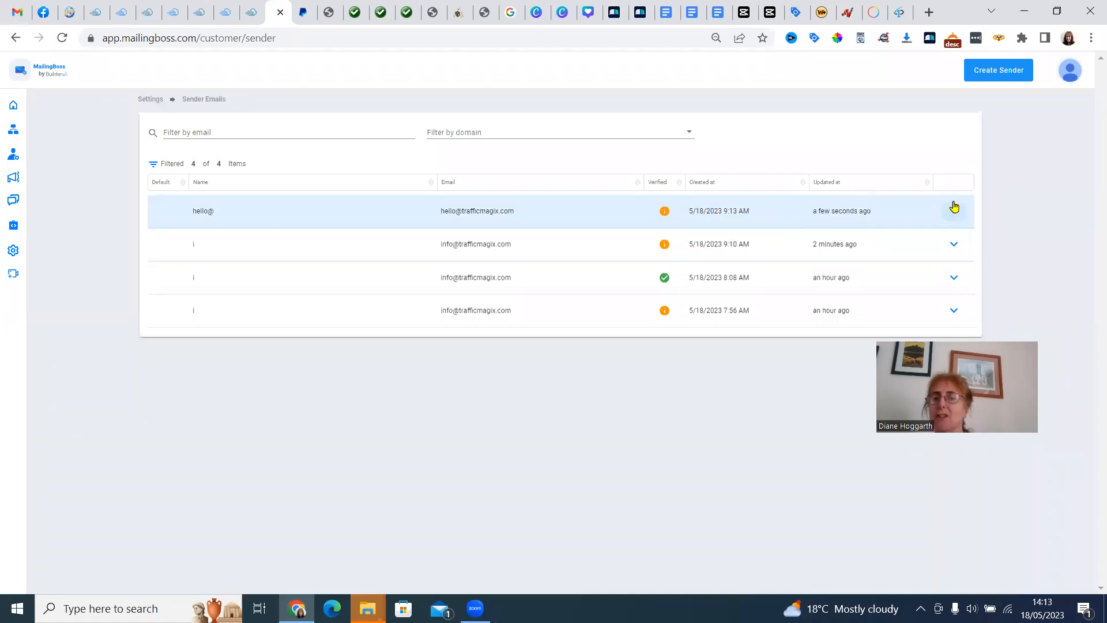
click(954, 210)
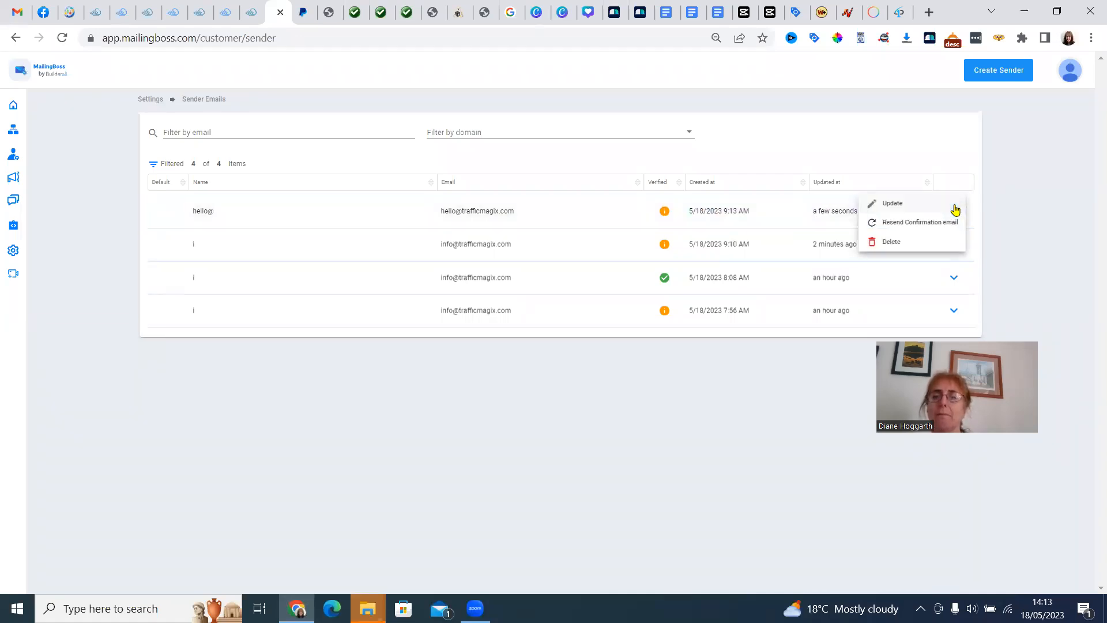
mouse_move(907, 226)
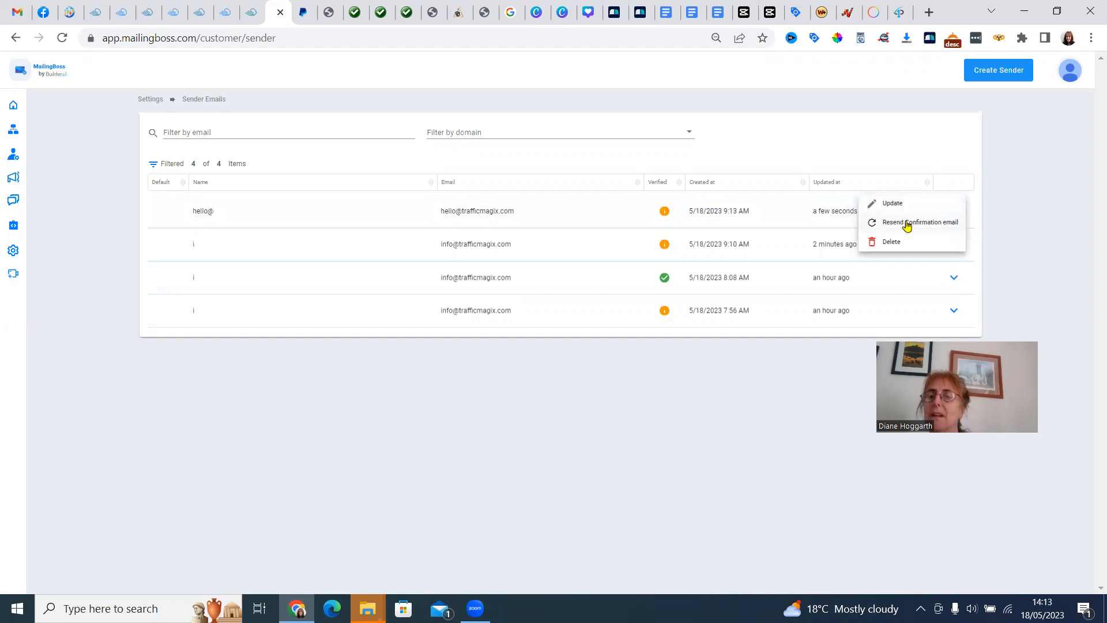
click(919, 222)
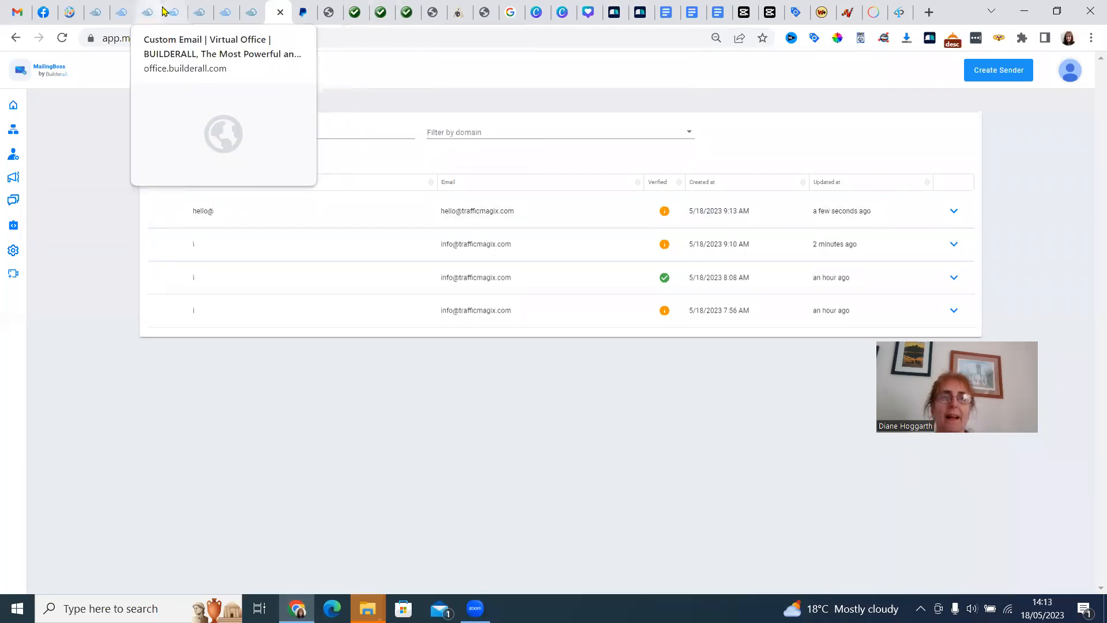
Go to Builderall DNS Manager and access professional emails for trafficmagix.com.
click(172, 11)
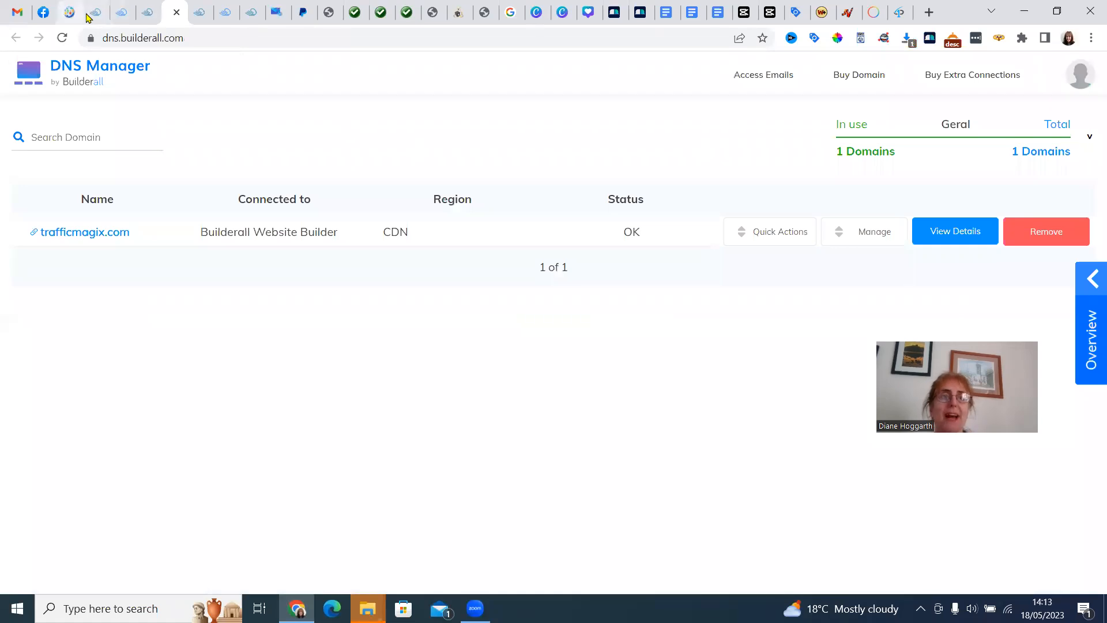
mouse_move(96, 12)
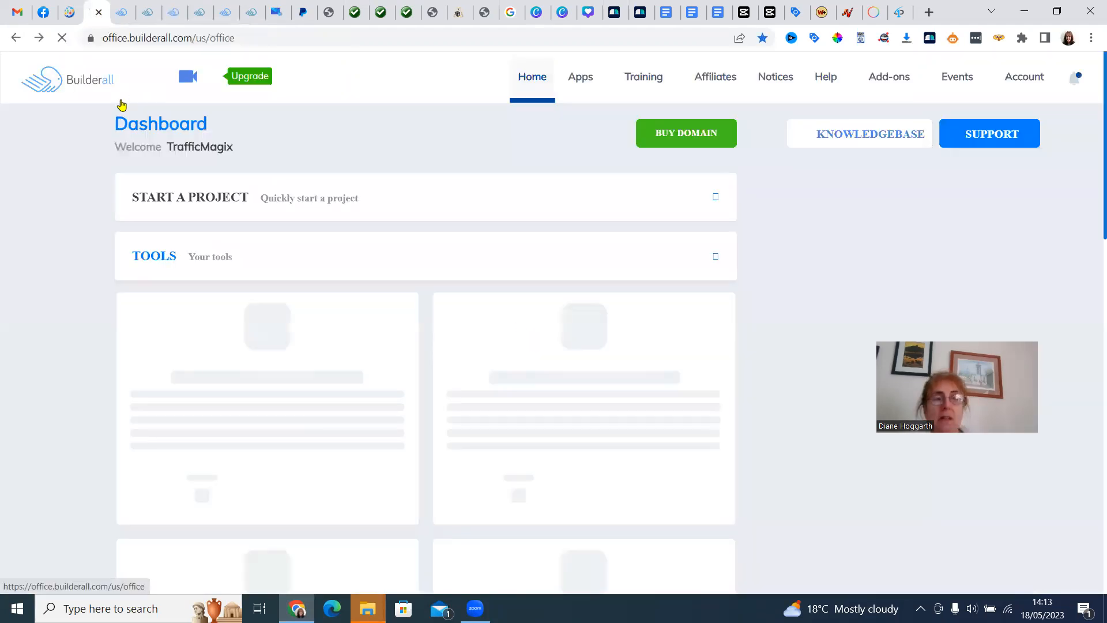
click(580, 76)
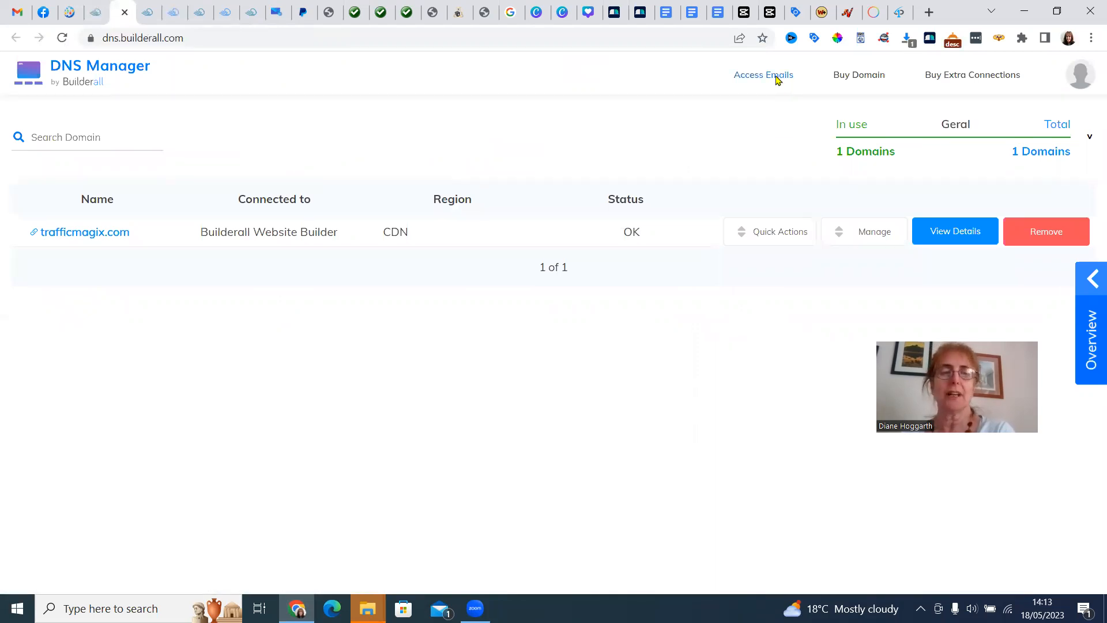
click(763, 75)
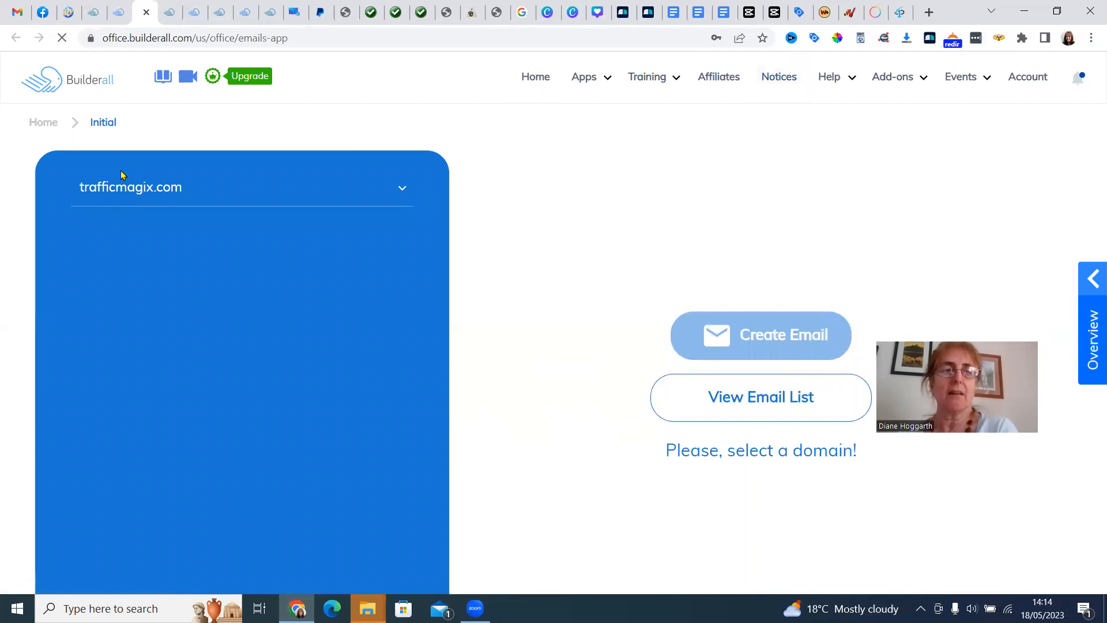
Check trafficmagix.com's existing mailboxes and begin creating a new email account.
click(242, 187)
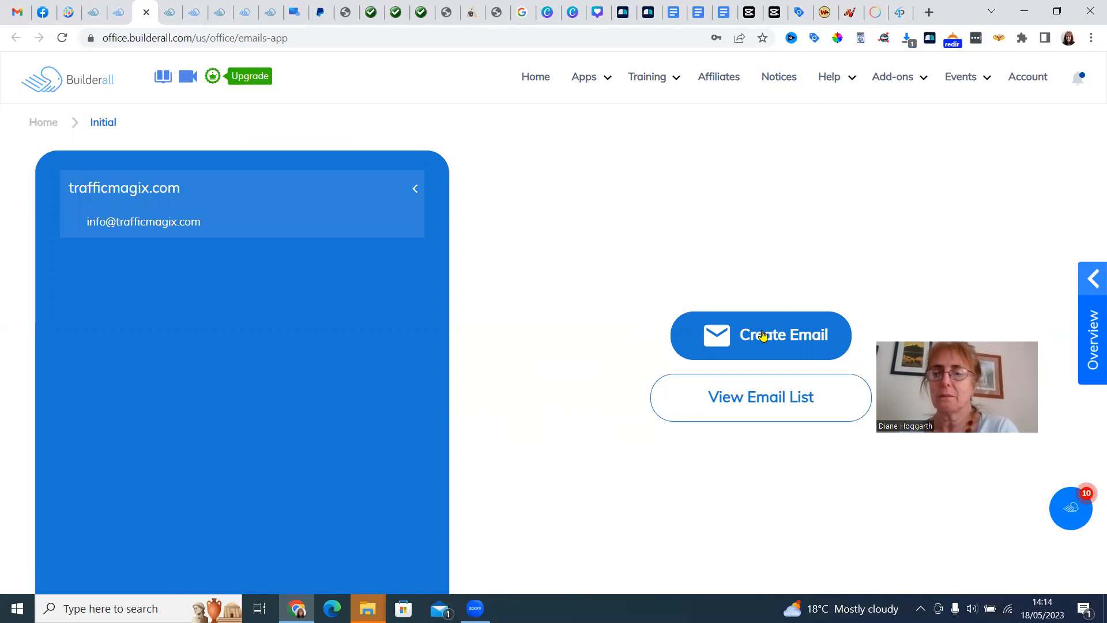
click(760, 336)
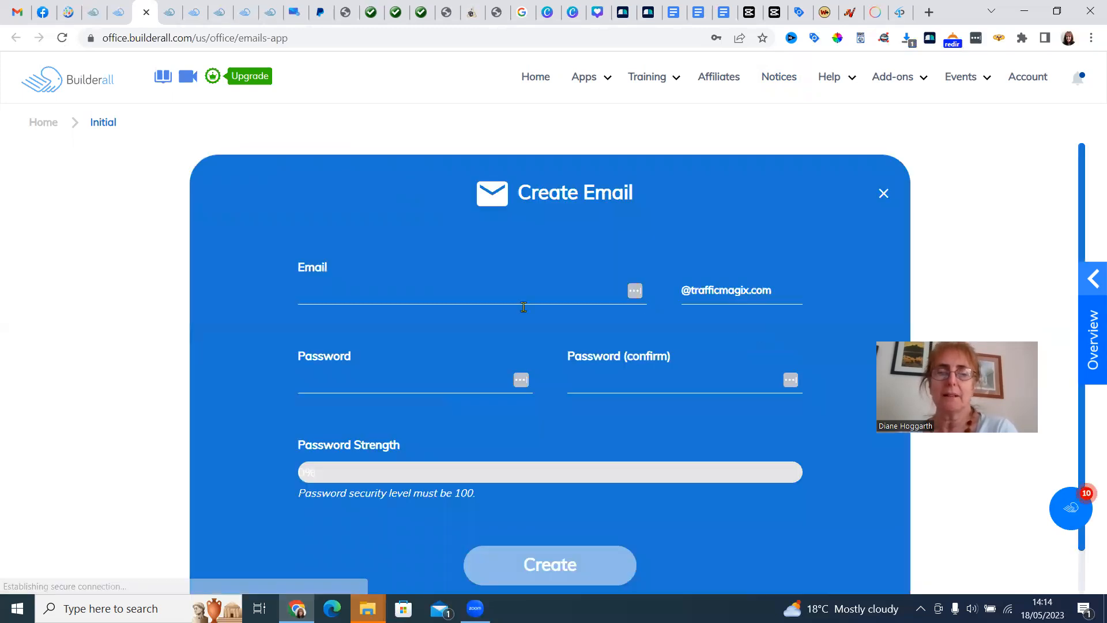
click(466, 291)
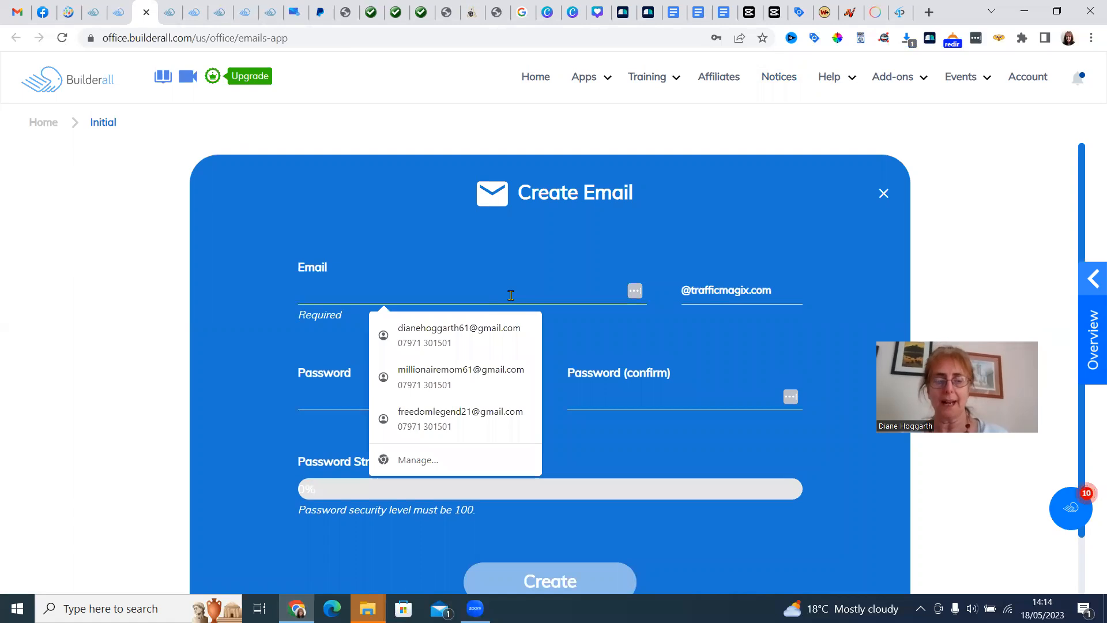
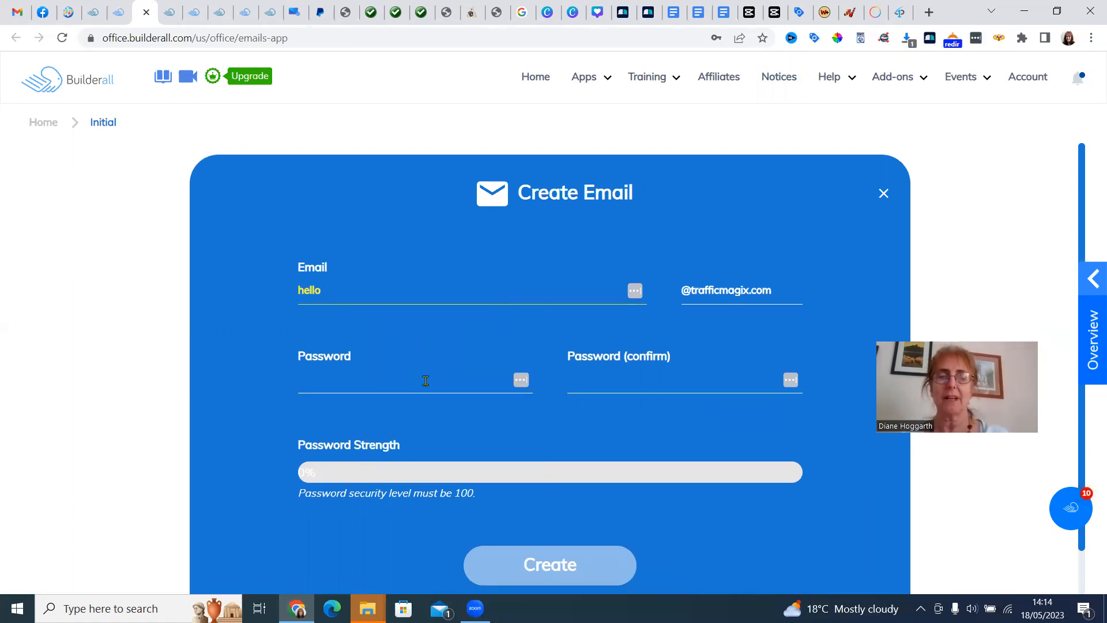
click(414, 380)
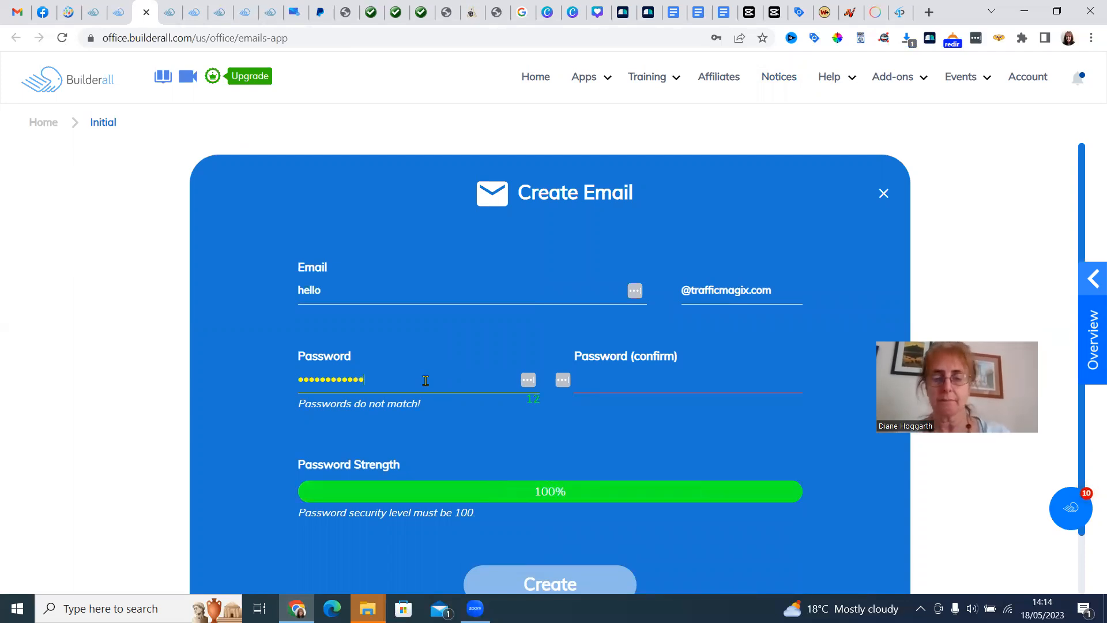
text(x)
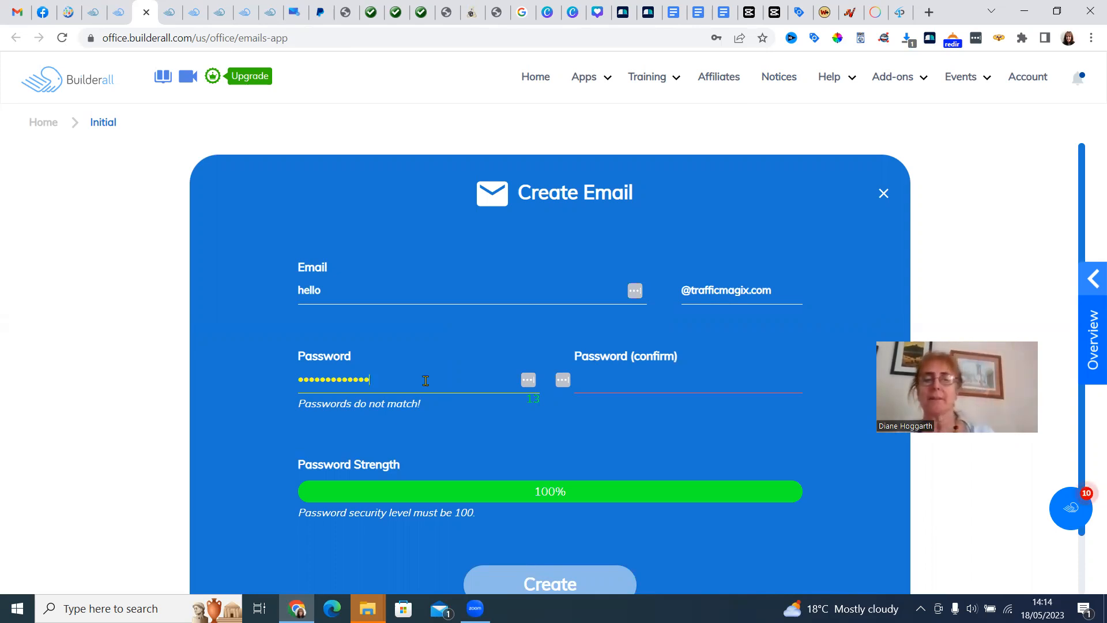
click(688, 379)
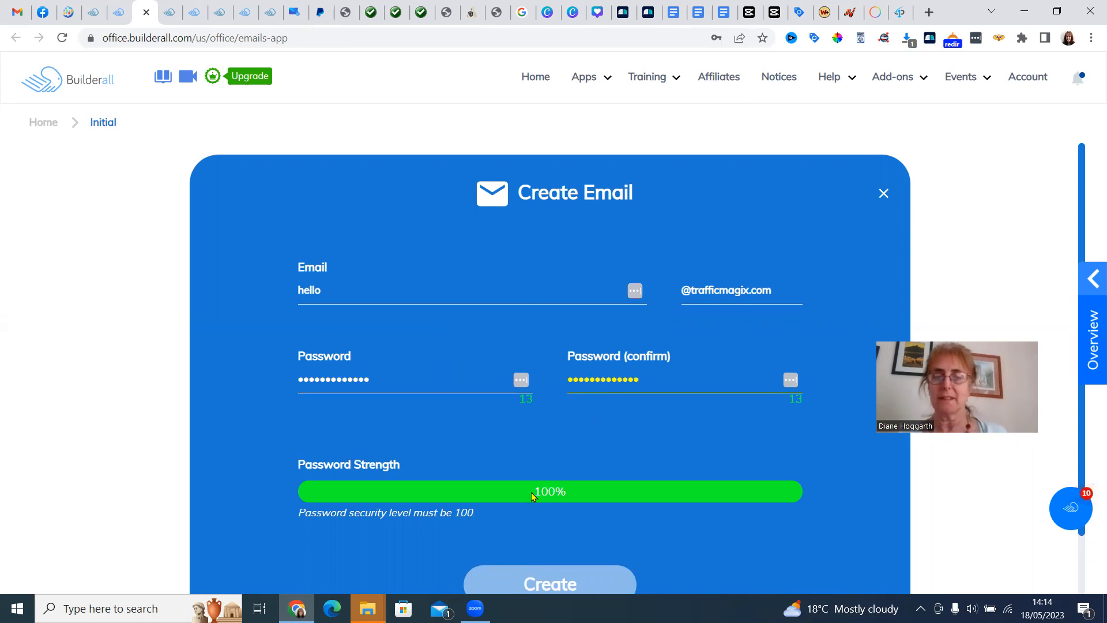
scroll(down, 3)
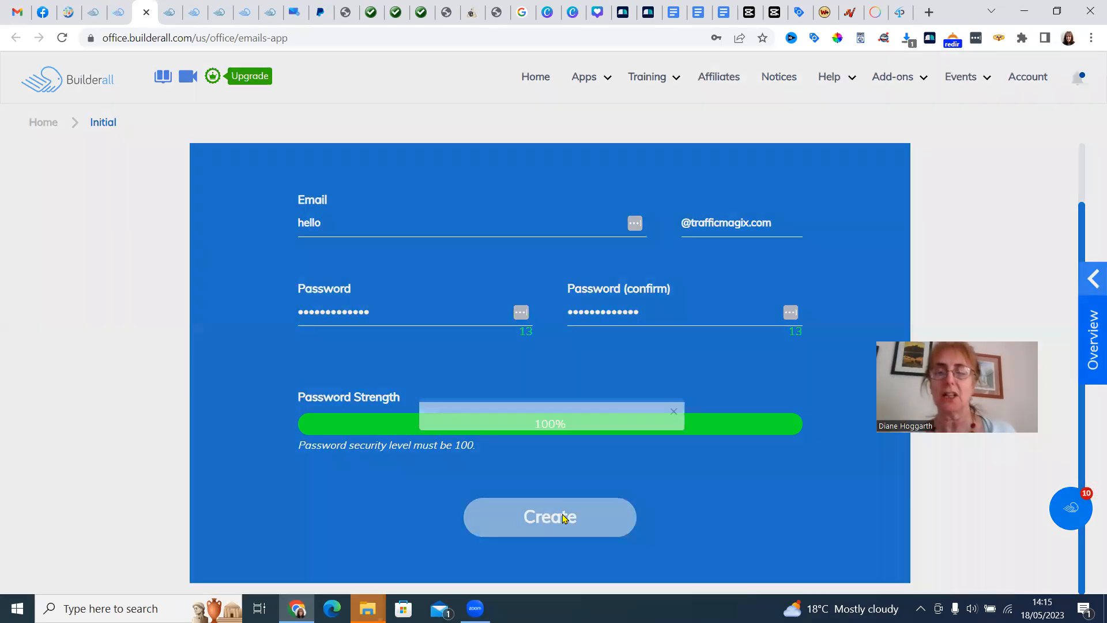
click(549, 516)
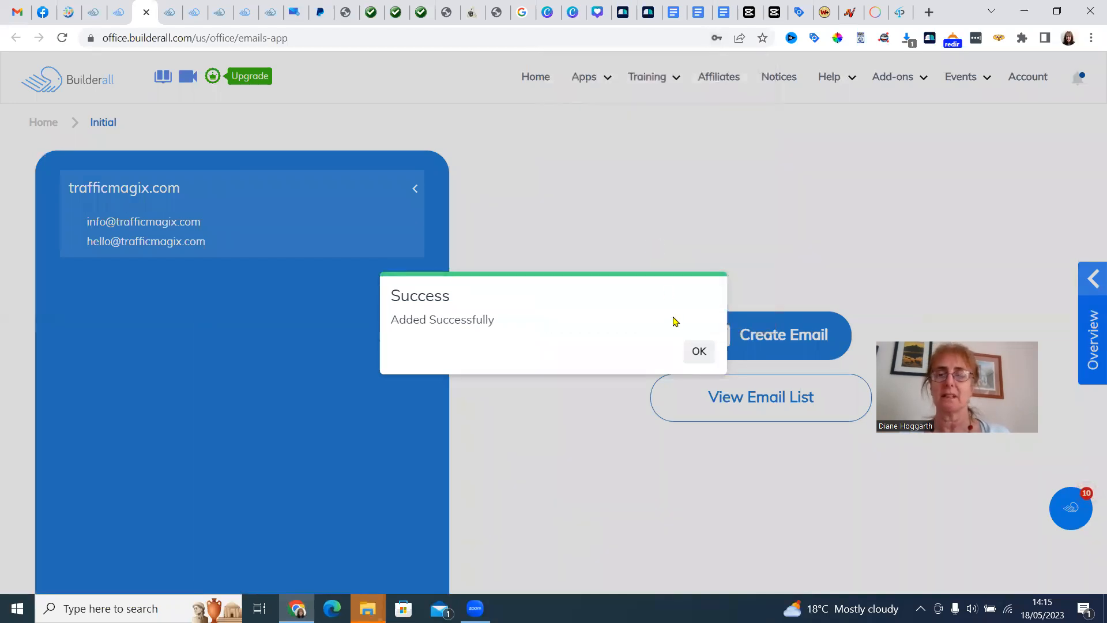
Dismiss the success notice, view the mailbox list and enter the domain's webmail inbox.
click(699, 350)
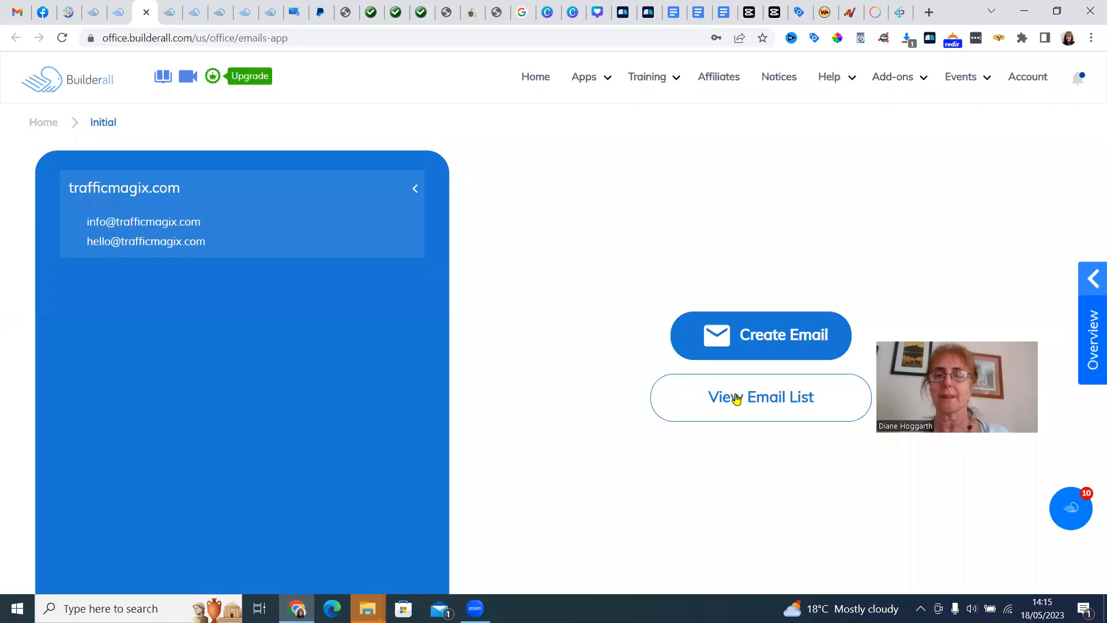
click(760, 397)
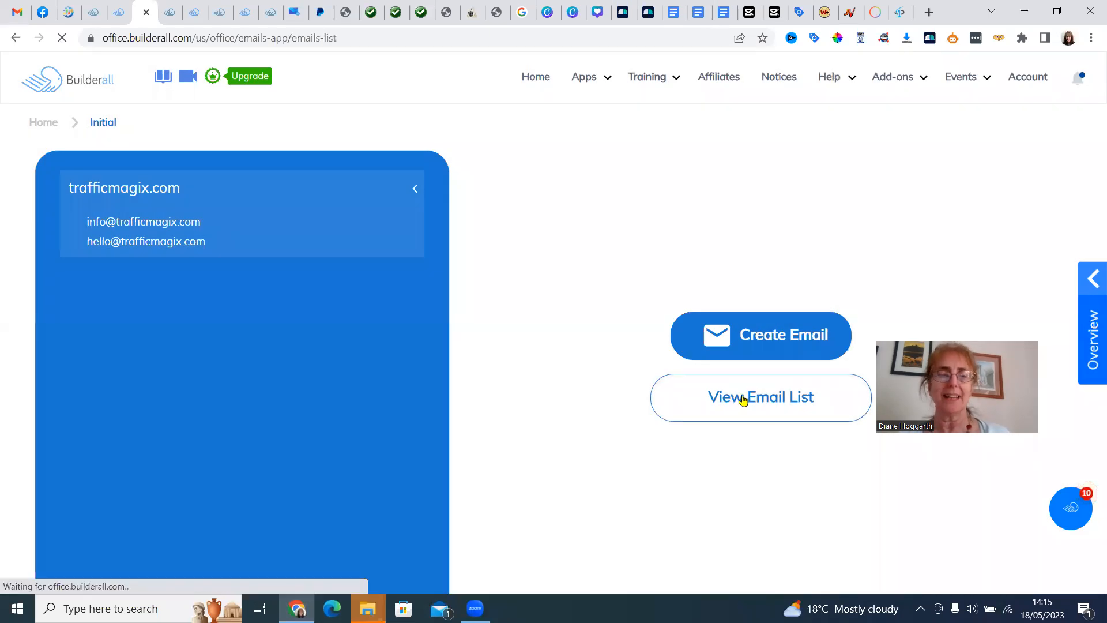
click(760, 397)
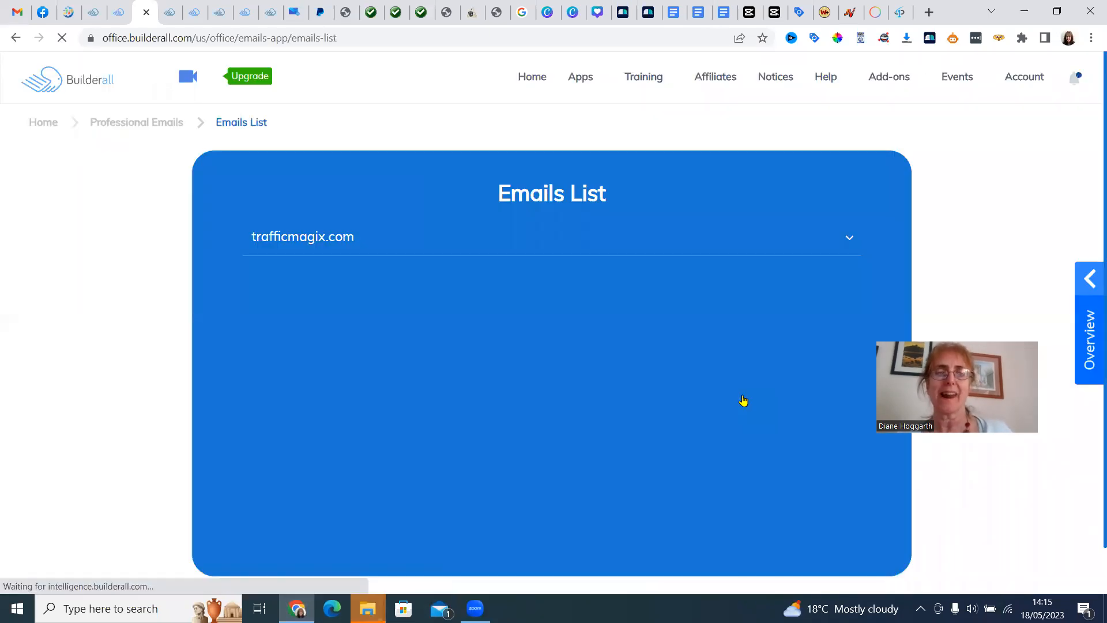
mouse_move(850, 237)
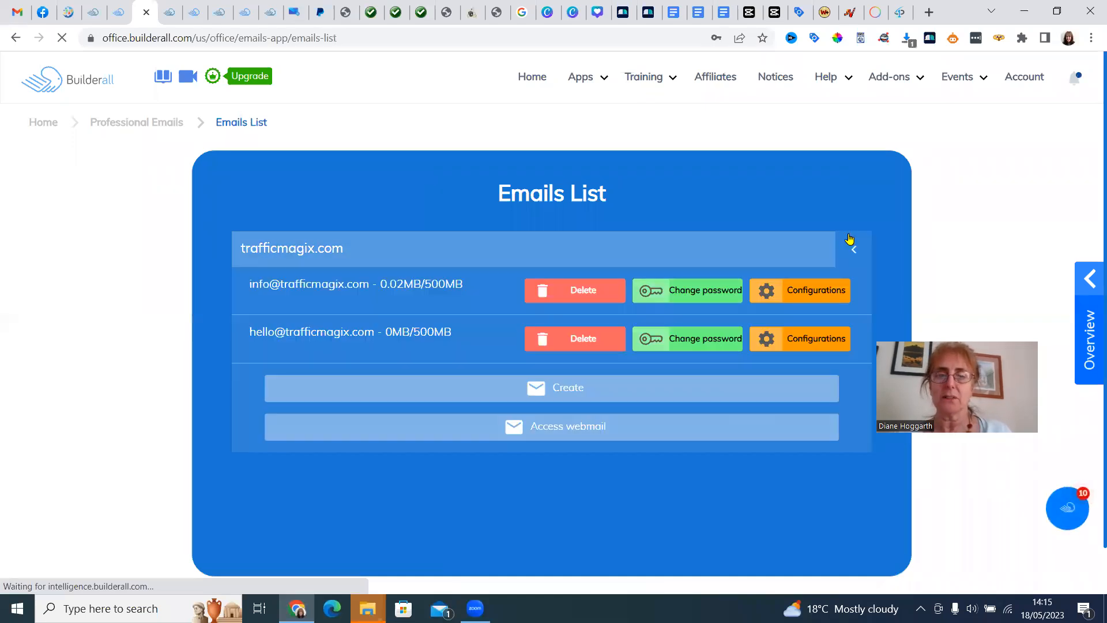
click(566, 426)
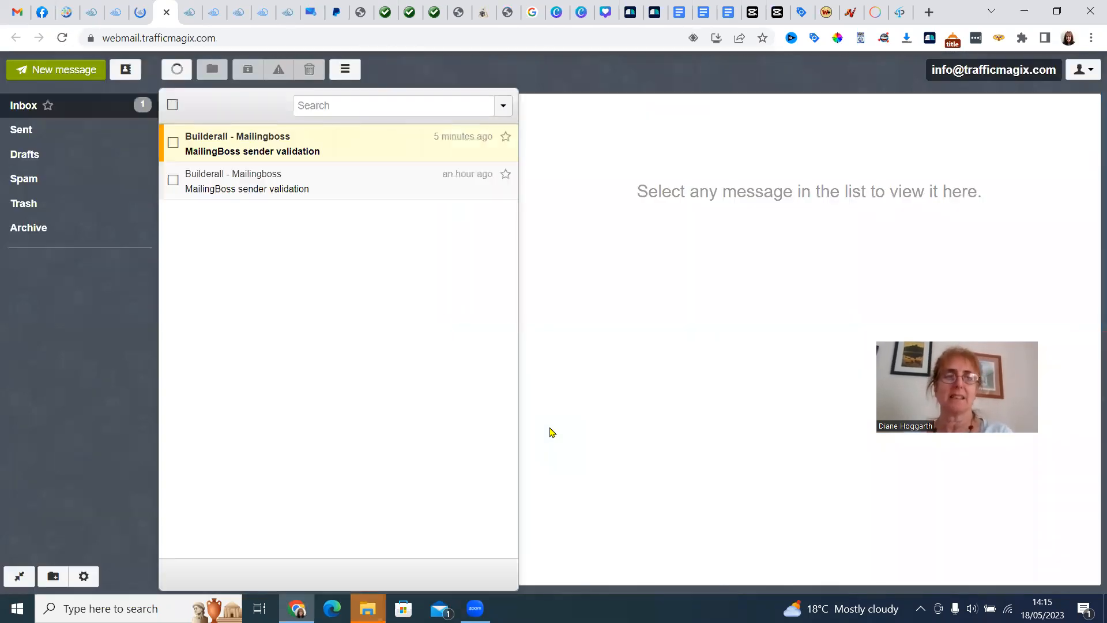
mouse_move(254, 146)
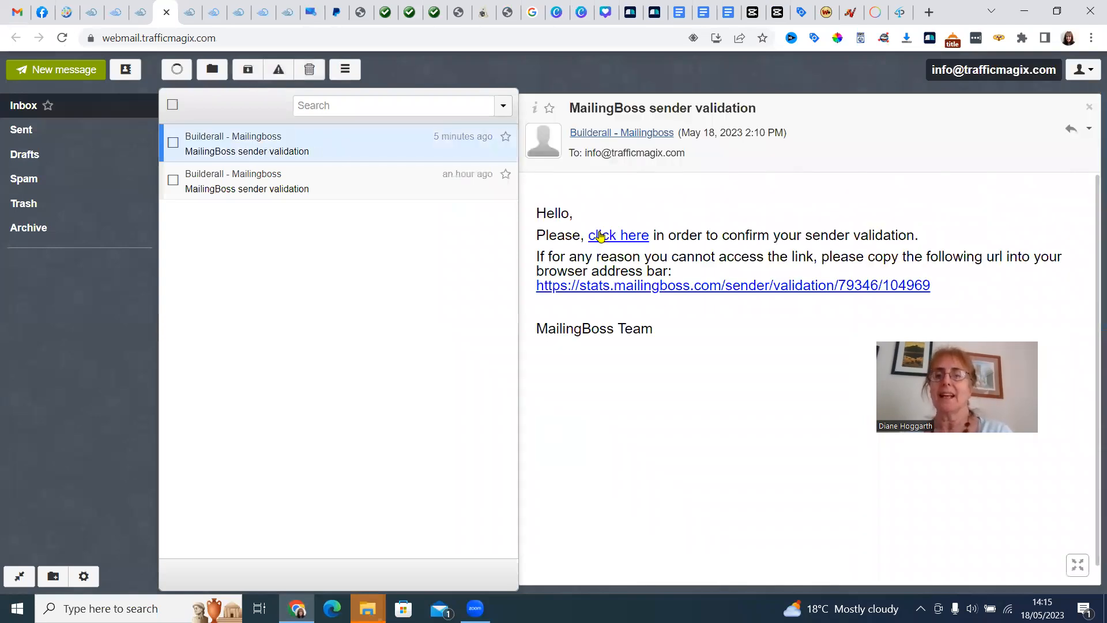
Follow the 'click here' confirmation link in the MailingBoss sender validation email.
click(618, 235)
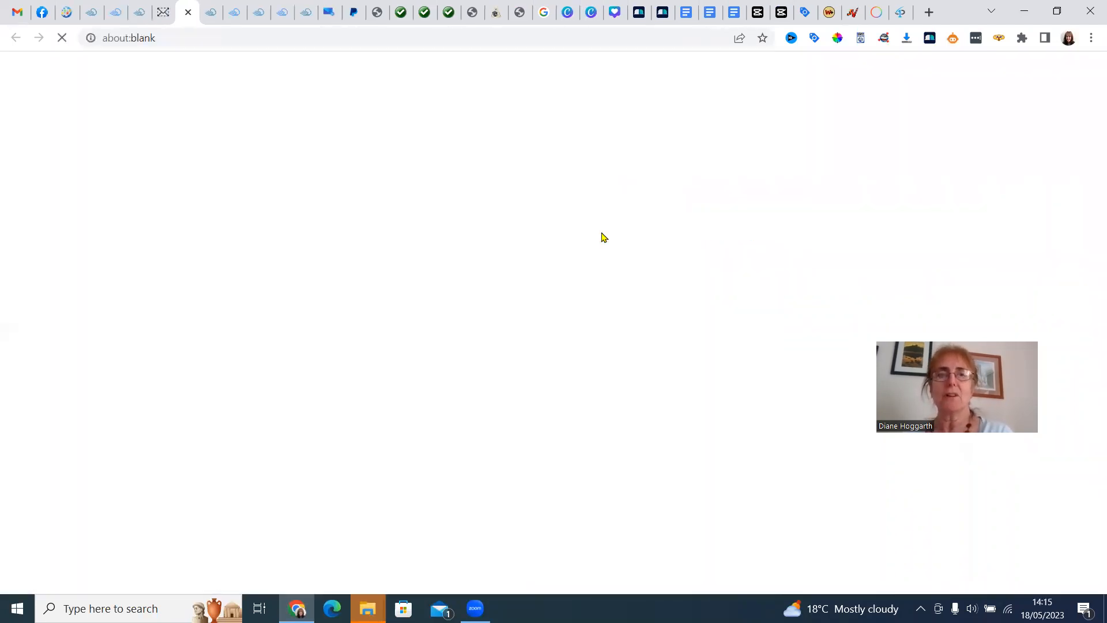